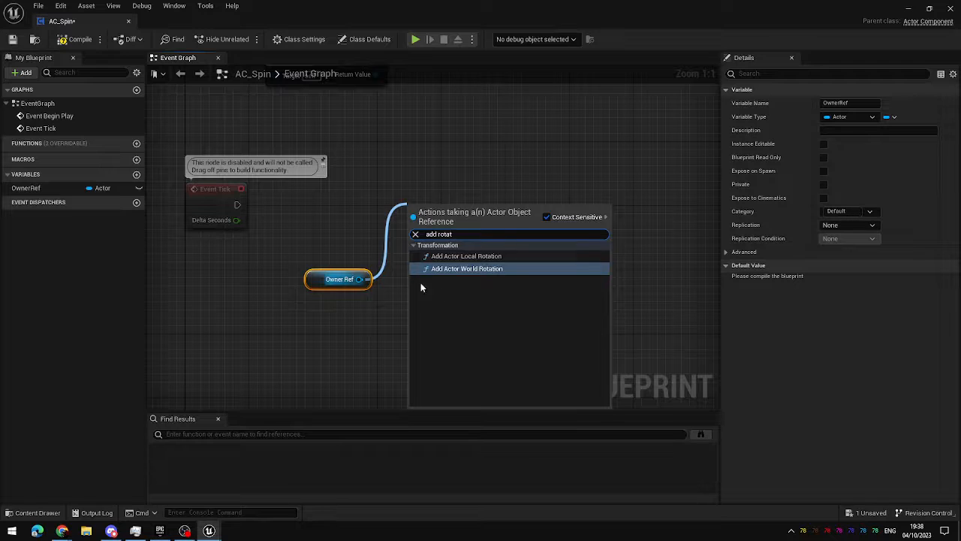
mouse_move(467, 256)
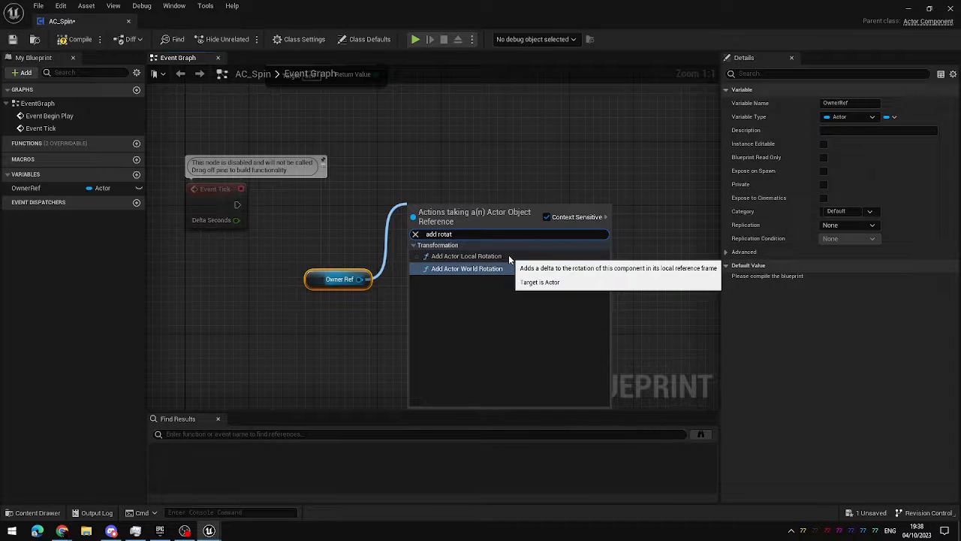
Step: Add an Add Actor Local Rotation node targeting OwnerRef, driven by Event Tick
click(465, 256)
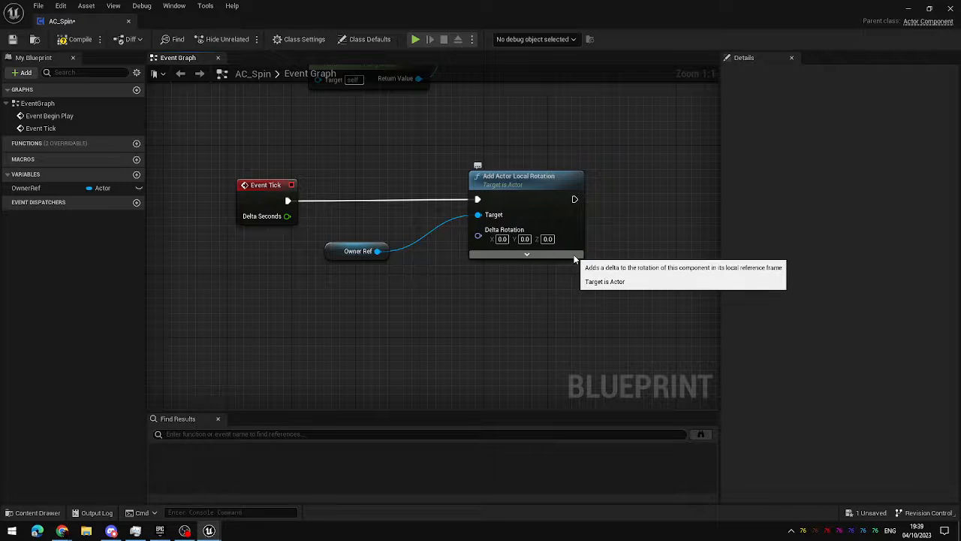
click(73, 40)
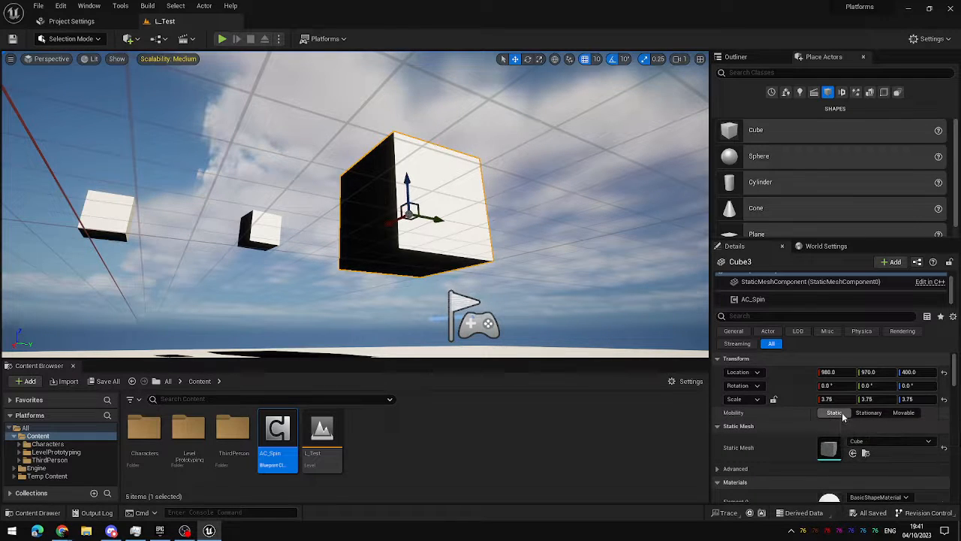
Step: Set Cube3's Mobility to Movable, then select Cube2
click(903, 412)
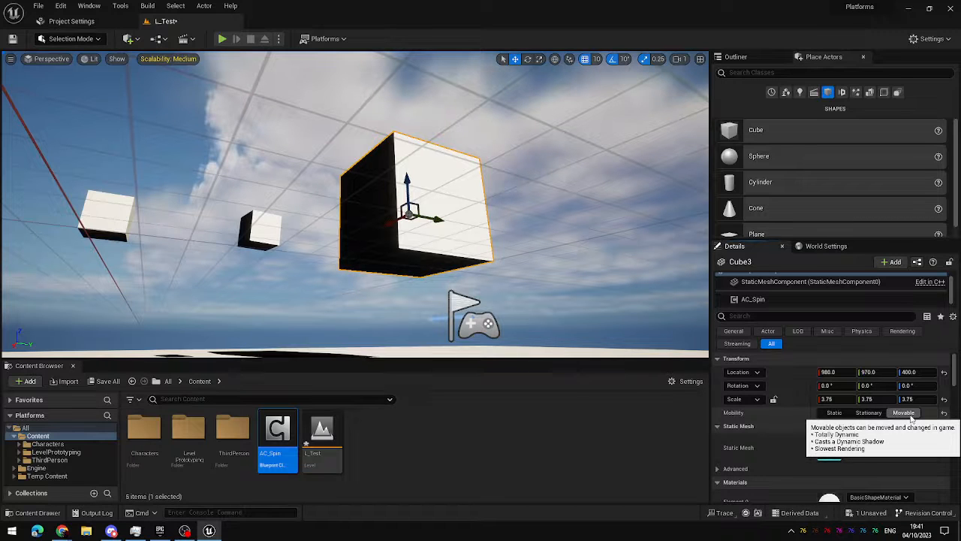
click(221, 39)
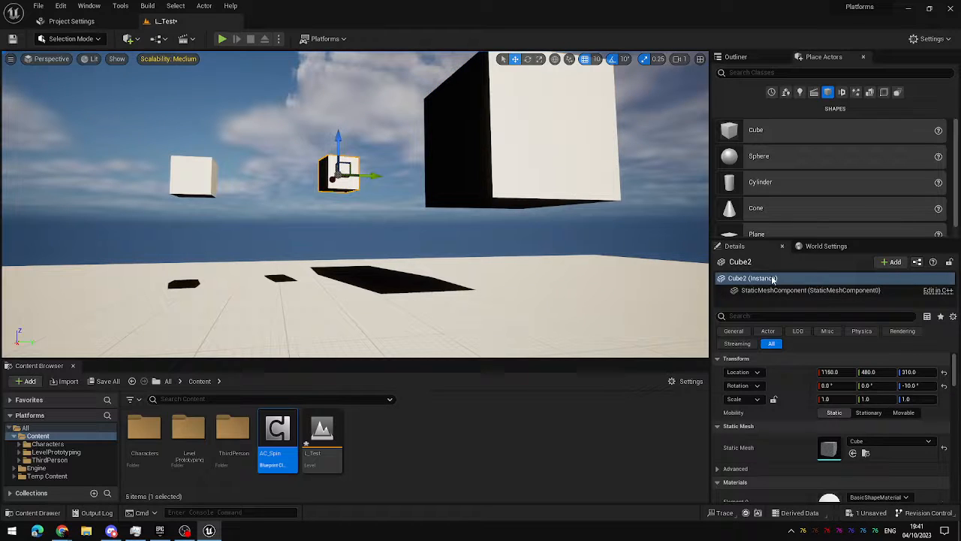
Step: Add AC_Spin to Cube2 and Cube, and make Cube movable
click(892, 262)
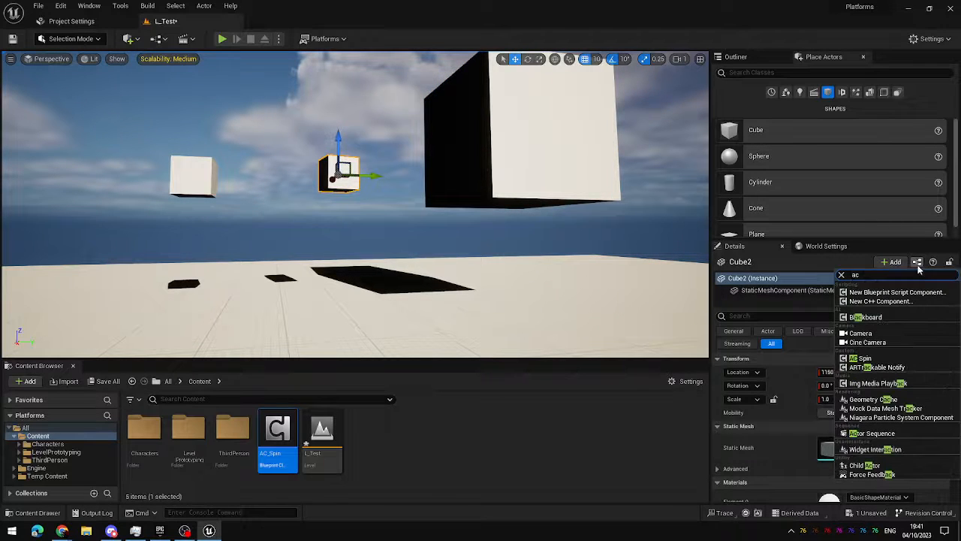
click(855, 358)
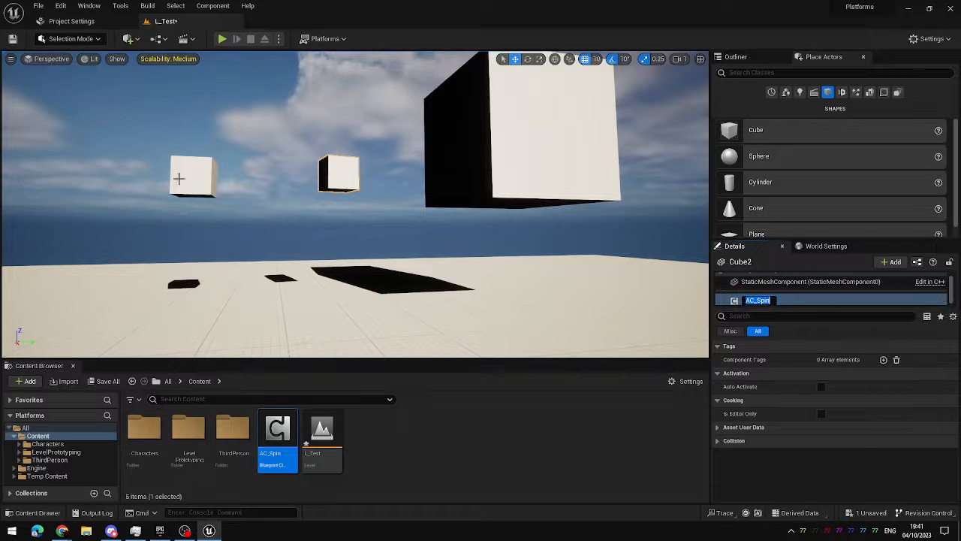
click(221, 38)
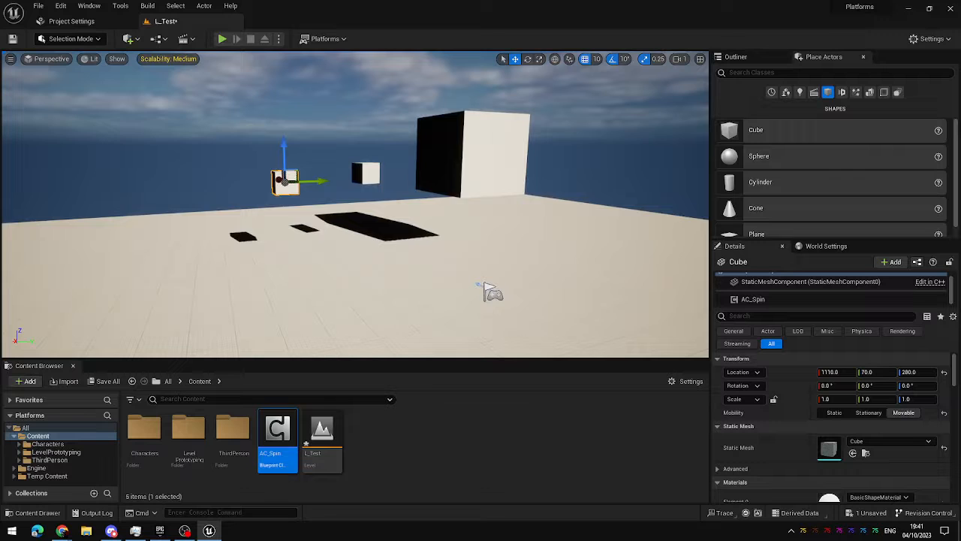
double_click(277, 428)
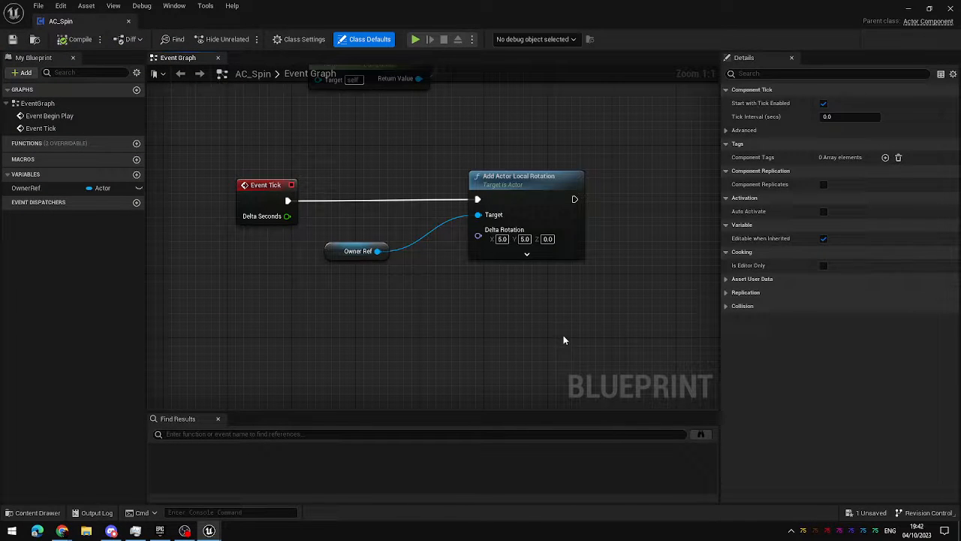
Step: Create the NewRotation Rotator variable in My Blueprint and bring it into the graph
click(136, 174)
text(NewRotation)
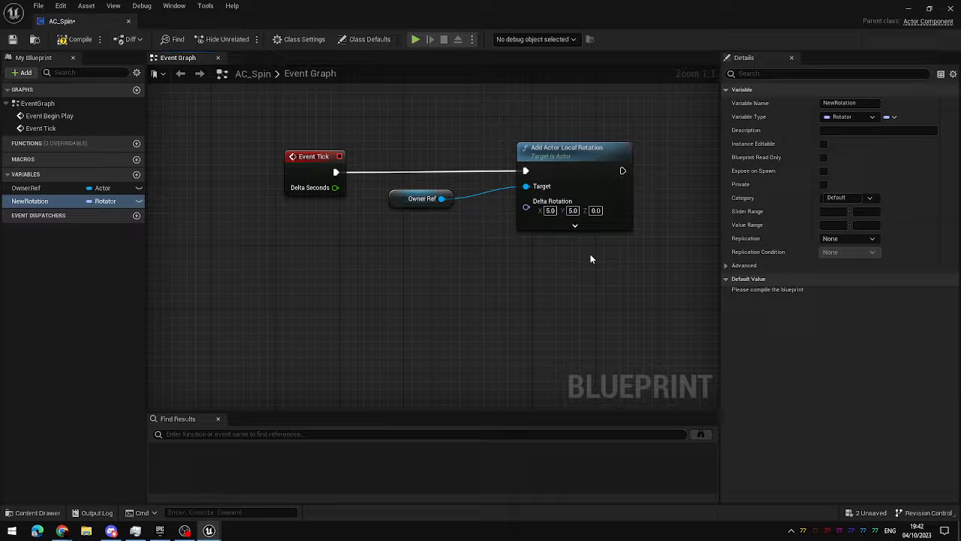
click(30, 201)
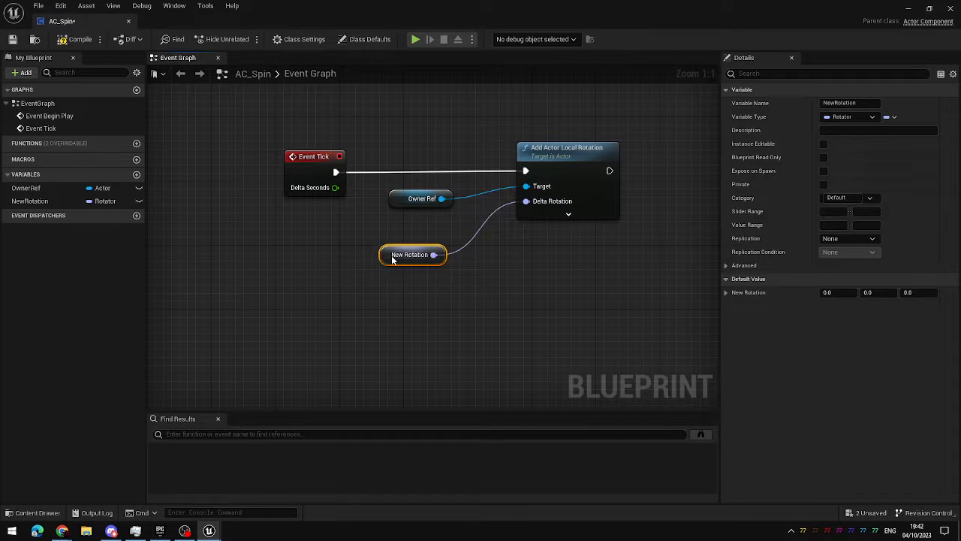
Step: Wire a NewRotation Get node into Delta Rotation and tidy the nodes
drag(411, 254, 420, 230)
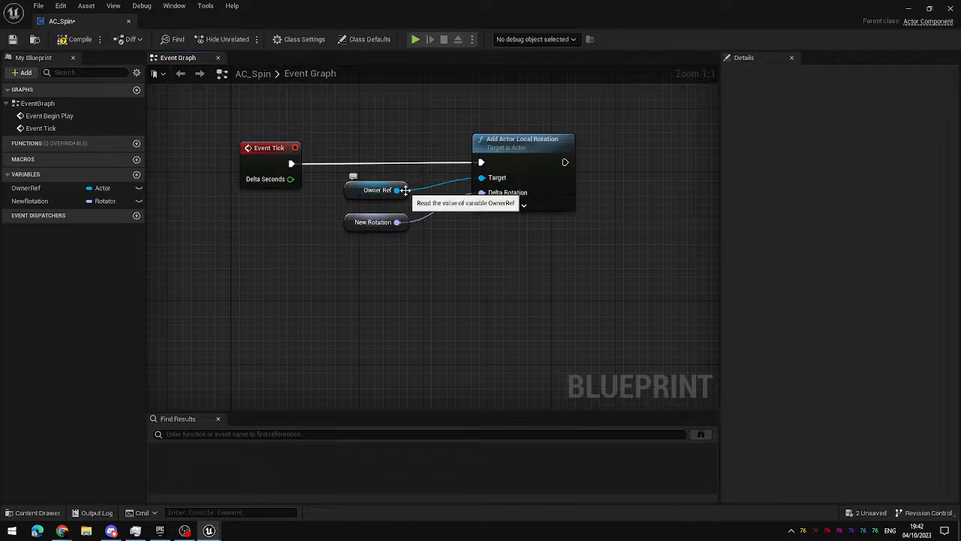
mouse_move(307, 143)
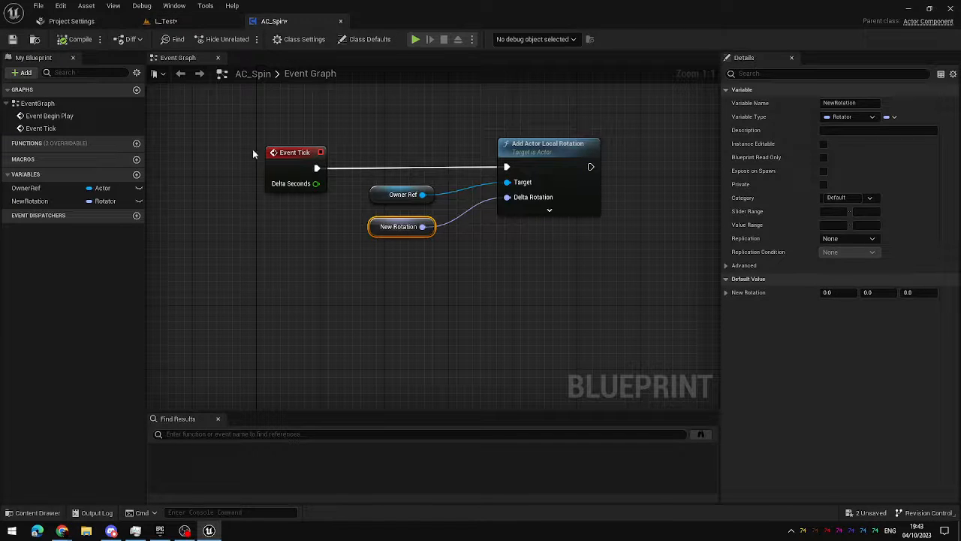
click(823, 143)
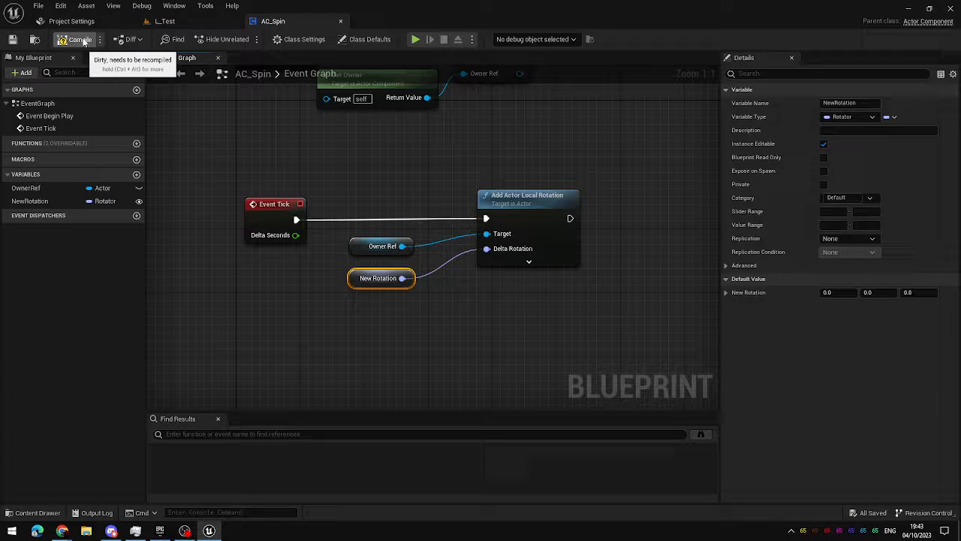
Step: Compile AC_Spin with NewRotation marked Instance Editable
click(74, 39)
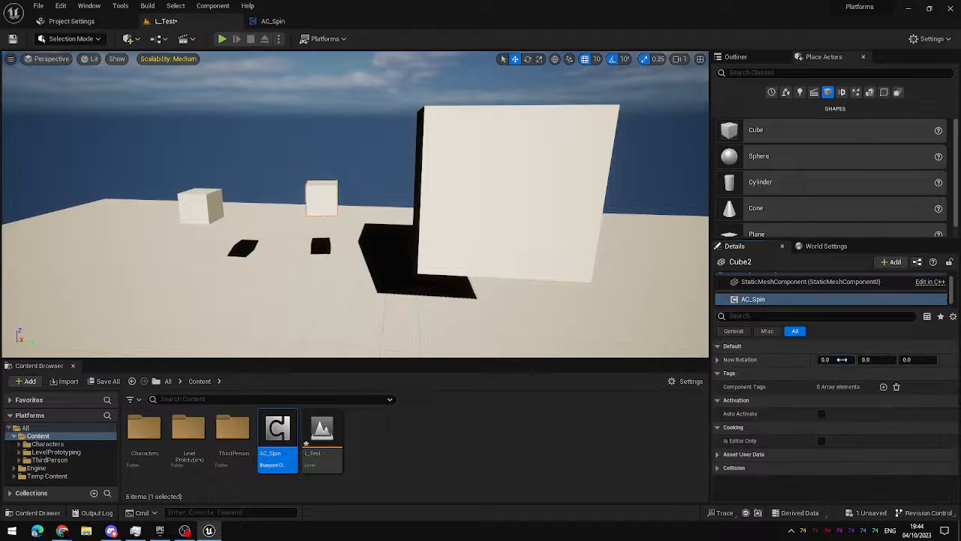
Step: Enter each cube's New Rotation spin values, then play L_Test
click(220, 39)
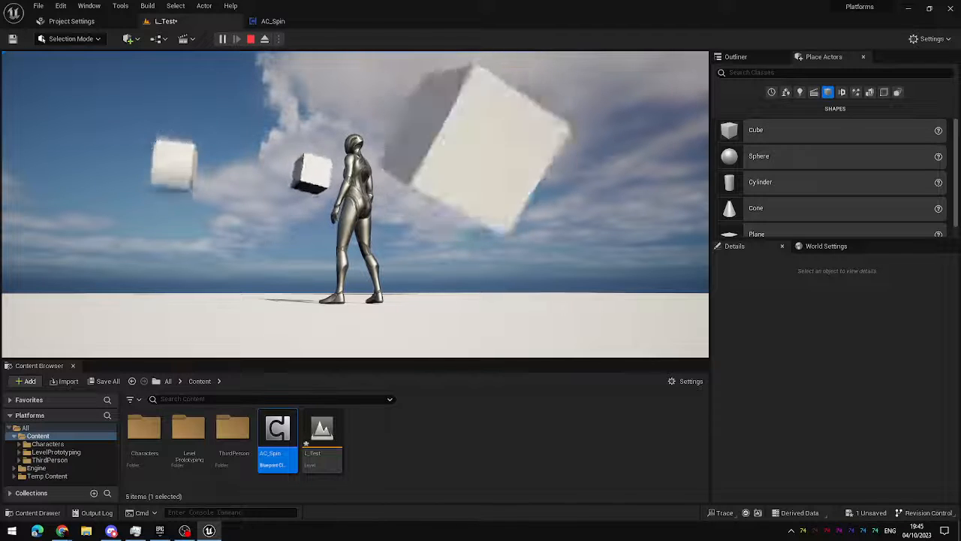